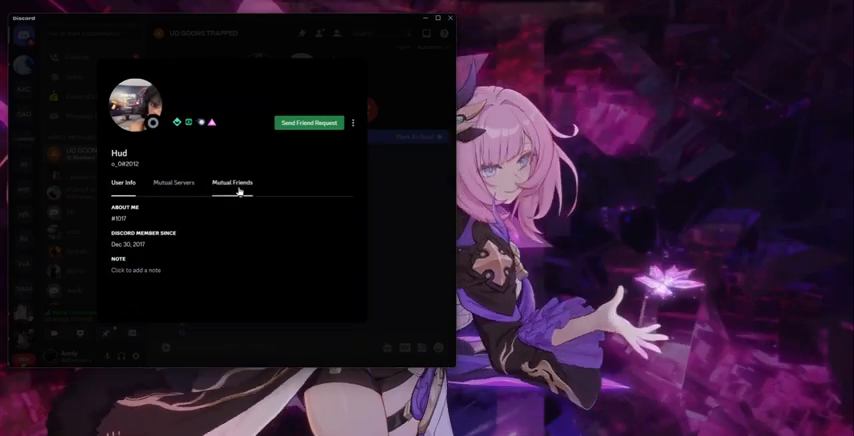
- View the member's User Info in the profile popup, then close it back to the group chat
click(124, 182)
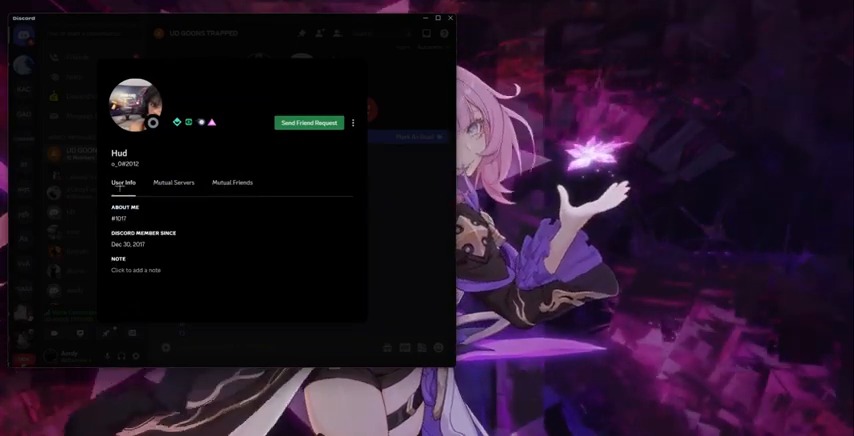
click(130, 270)
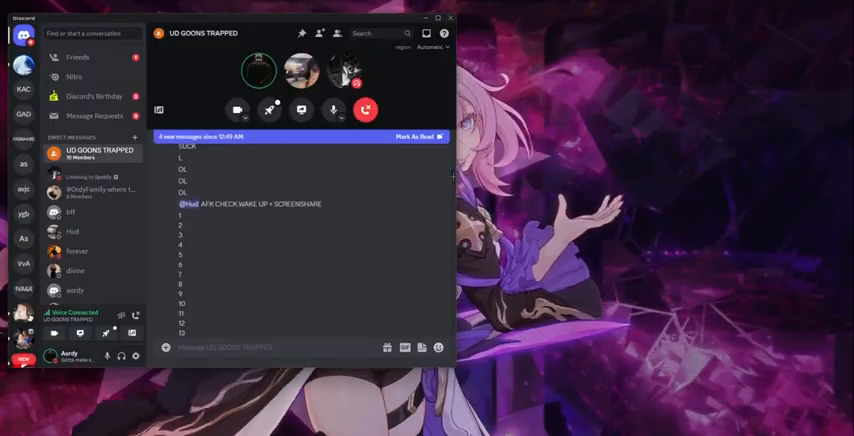
- Scroll the group chat down past the numbered messages until the newest replies are in view
scroll(down, 3)
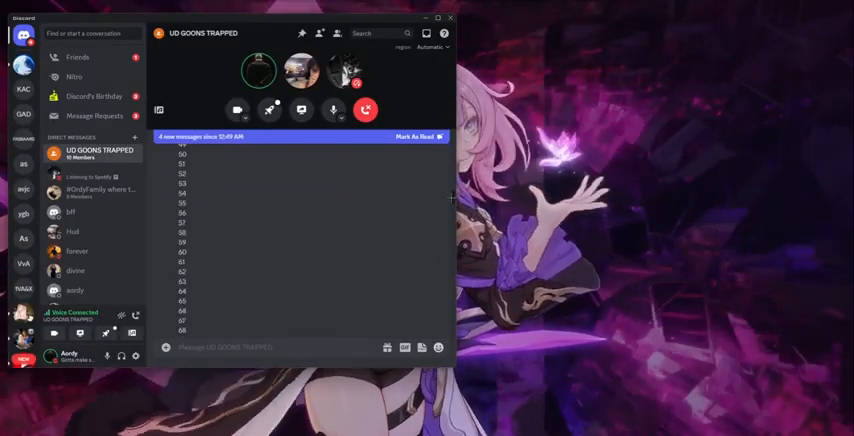
scroll(down, 3)
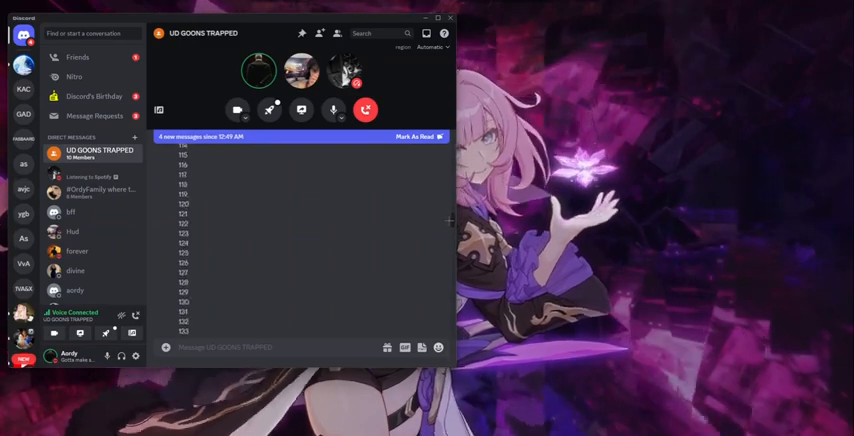
scroll(down, 3)
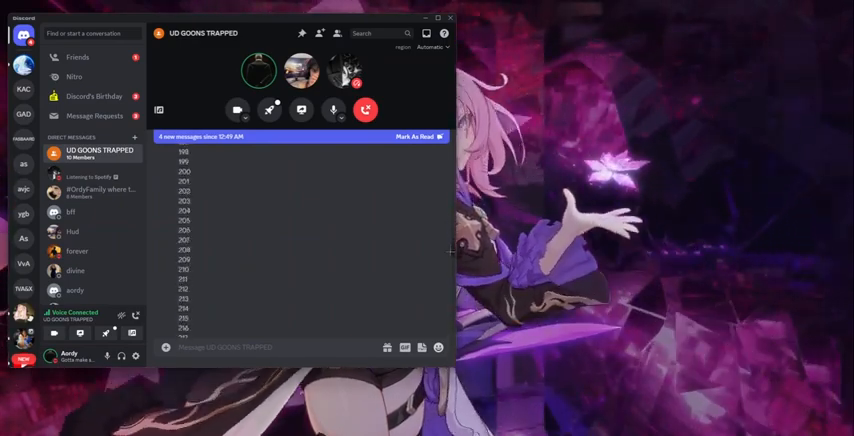
scroll(down, 3)
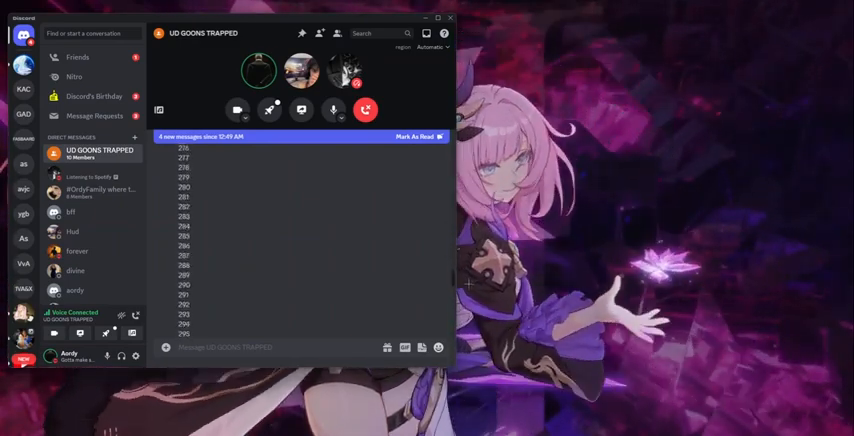
scroll(down, 3)
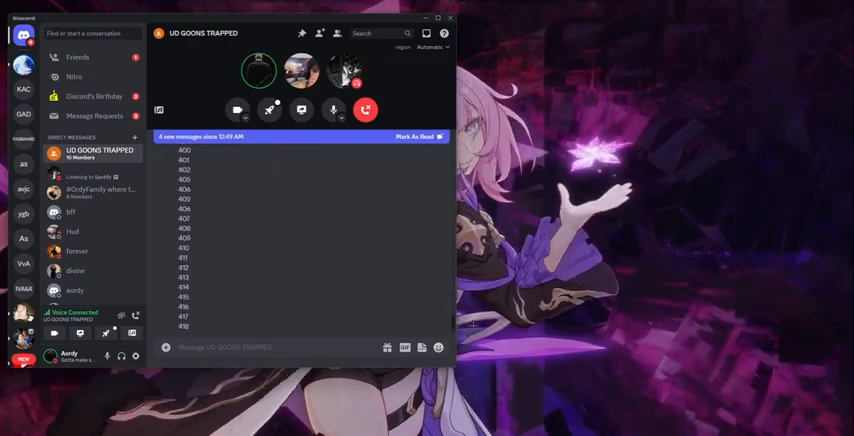
scroll(down, 3)
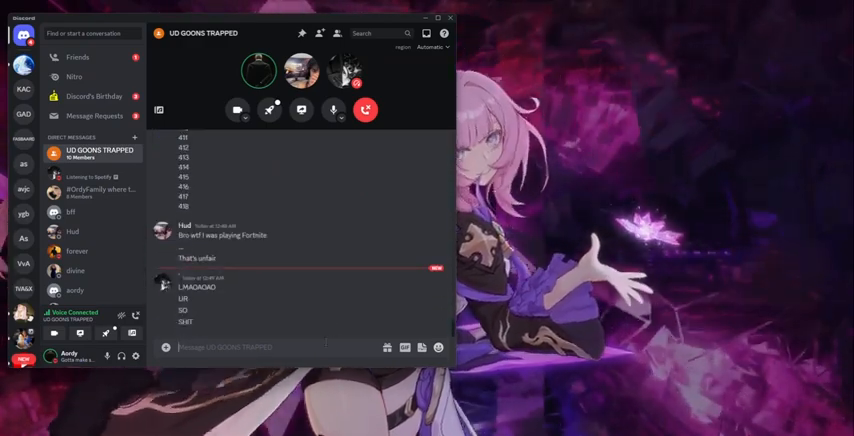